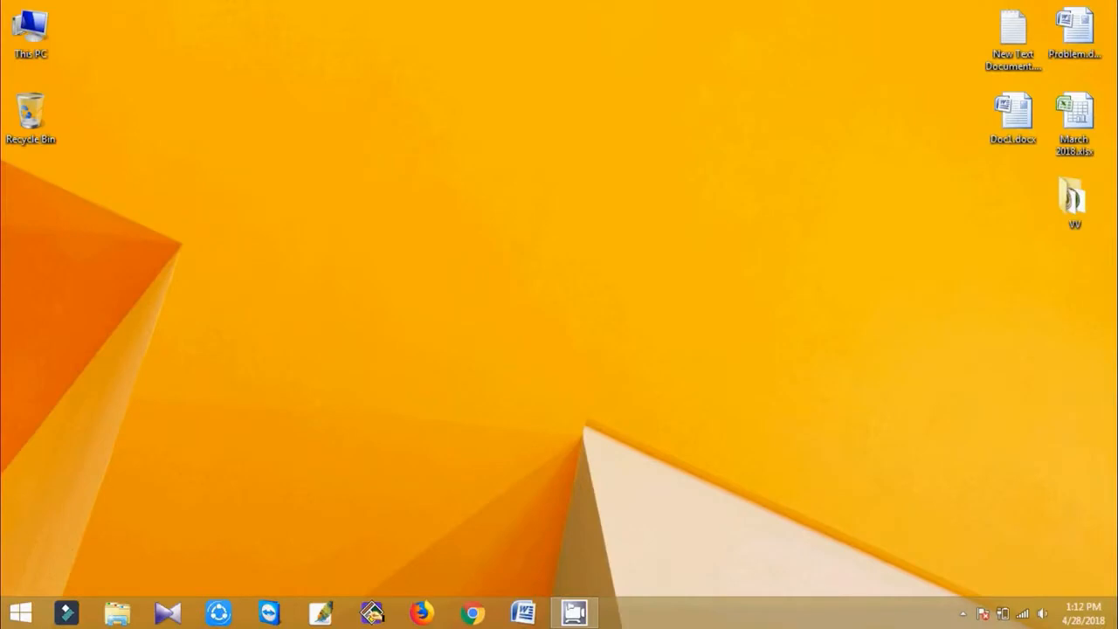
Launch Google Chrome from the taskbar icon.
{"action": "left_click", "coordinate": [466, 609]}
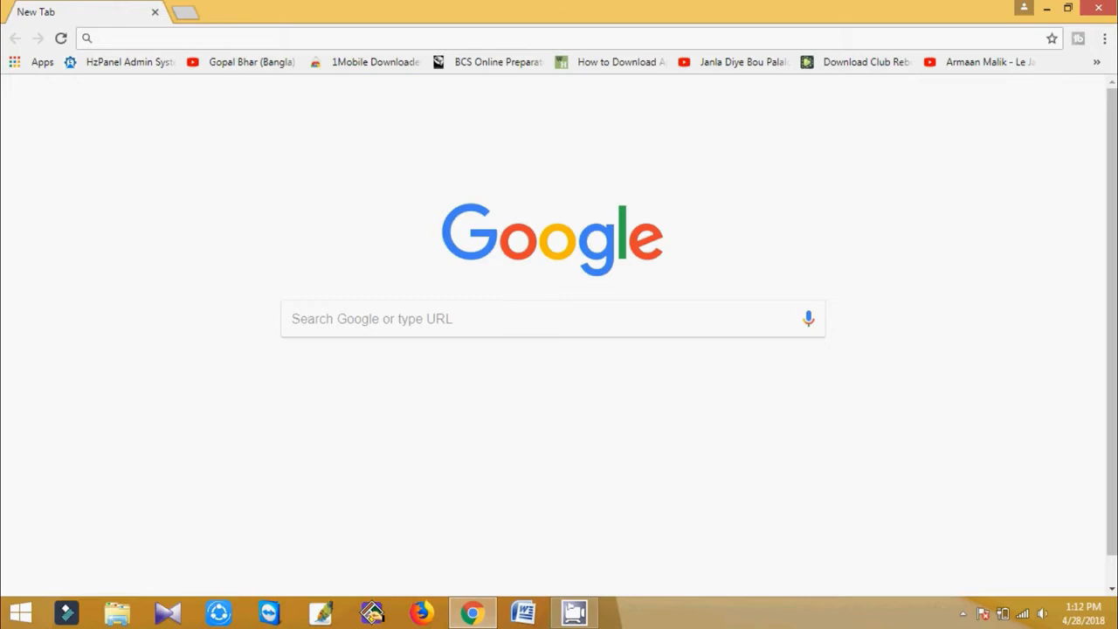
Search '1 mobile downloader' and open its Chrome Web Store extension page.
{"action": "type", "text": "1 mo"}
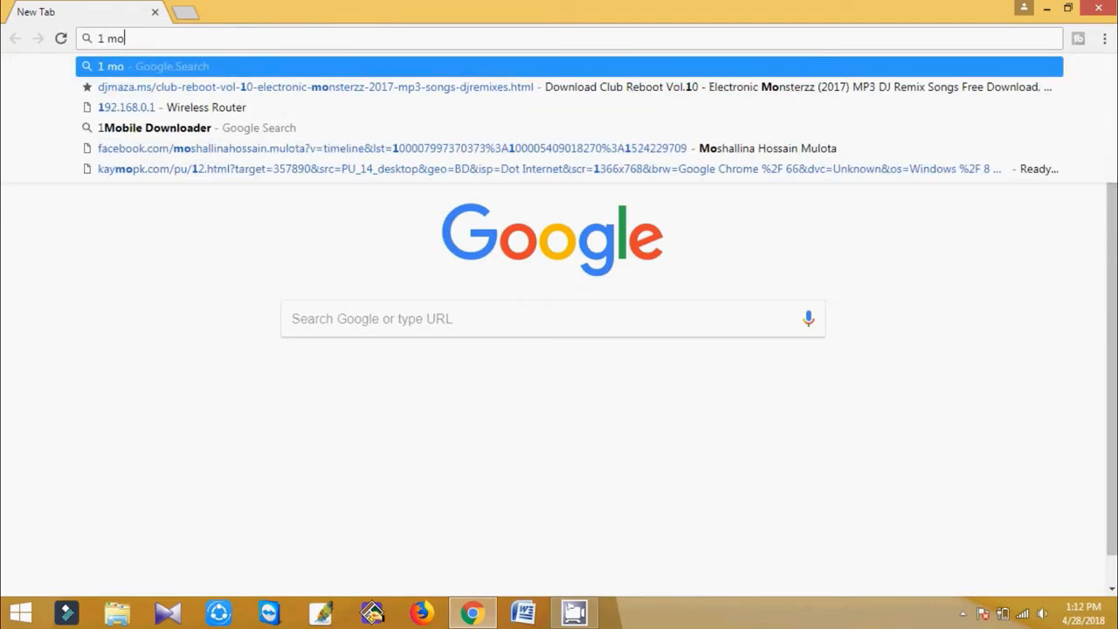
{"action": "type", "text": "bile"}
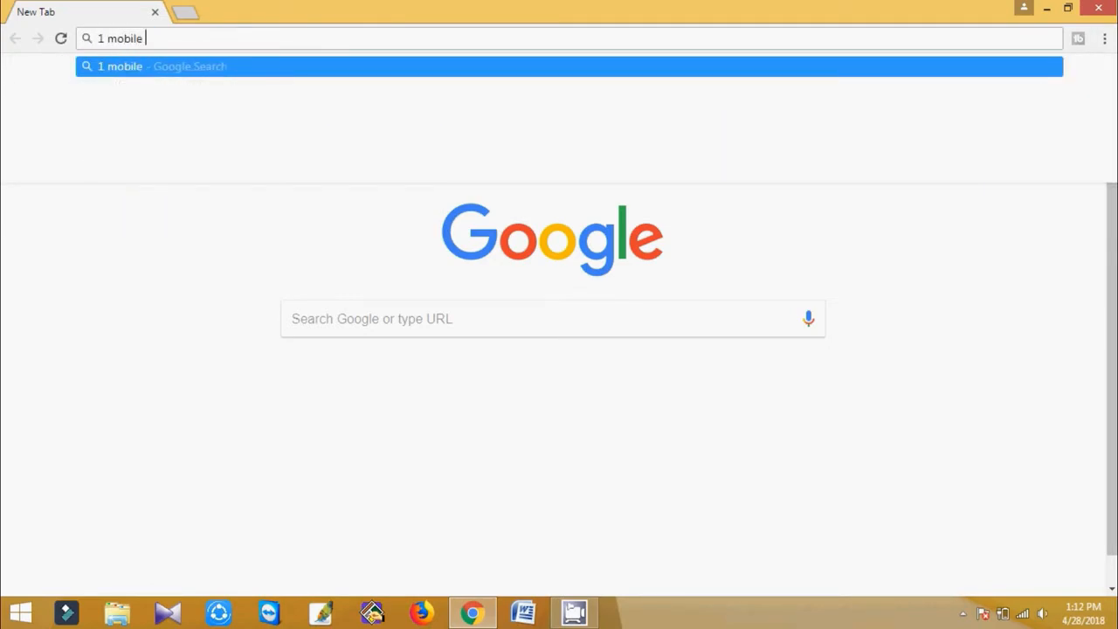
{"action": "type", "text": "dow"}
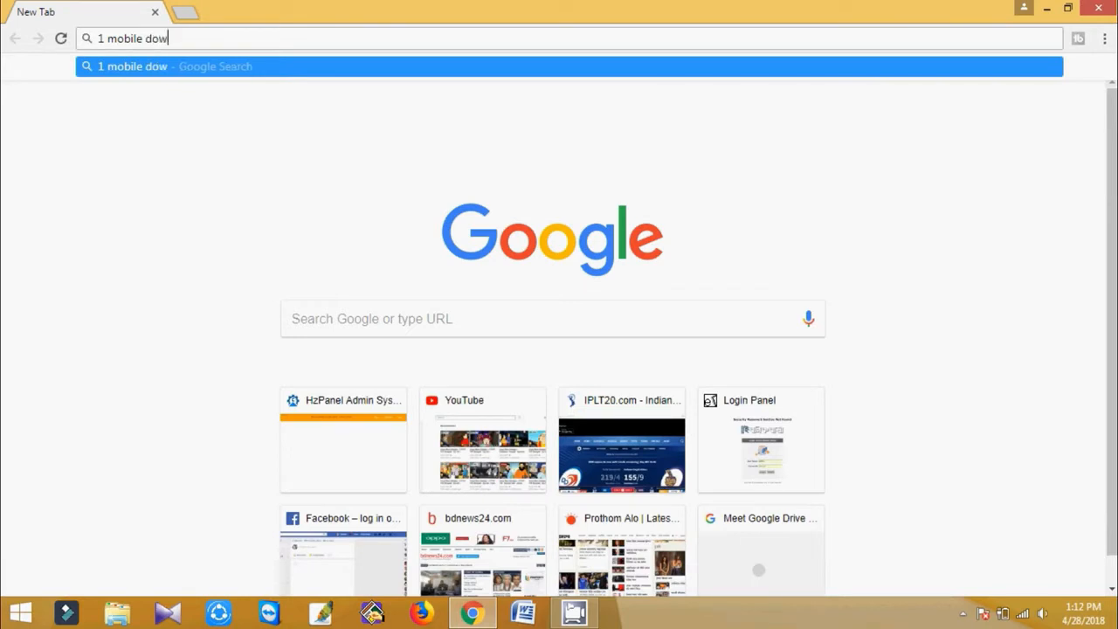
{"action": "type", "text": "lo"}
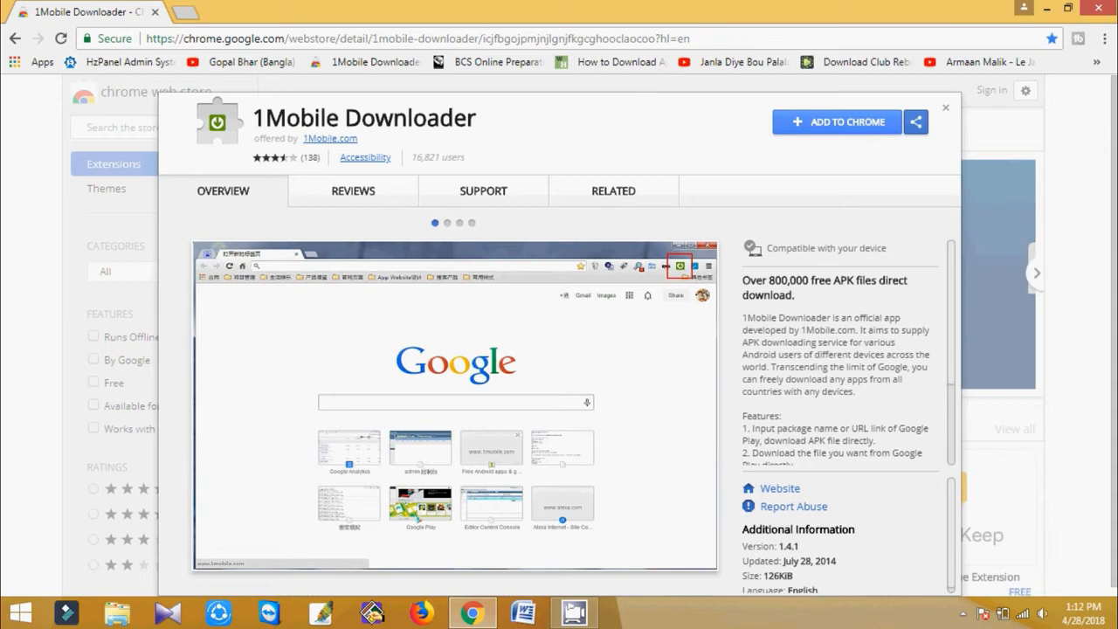
Install the 1Mobile Downloader extension, check its toolbar menu, and start a new tab.
{"action": "left_click", "coordinate": [846, 122]}
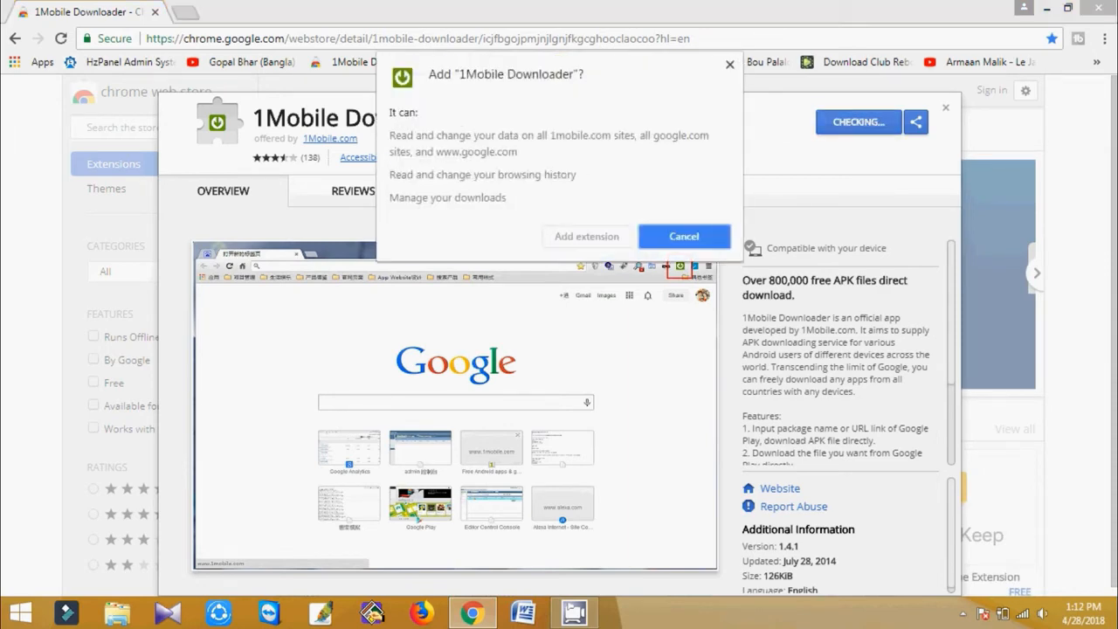
{"action": "left_click", "coordinate": [685, 236]}
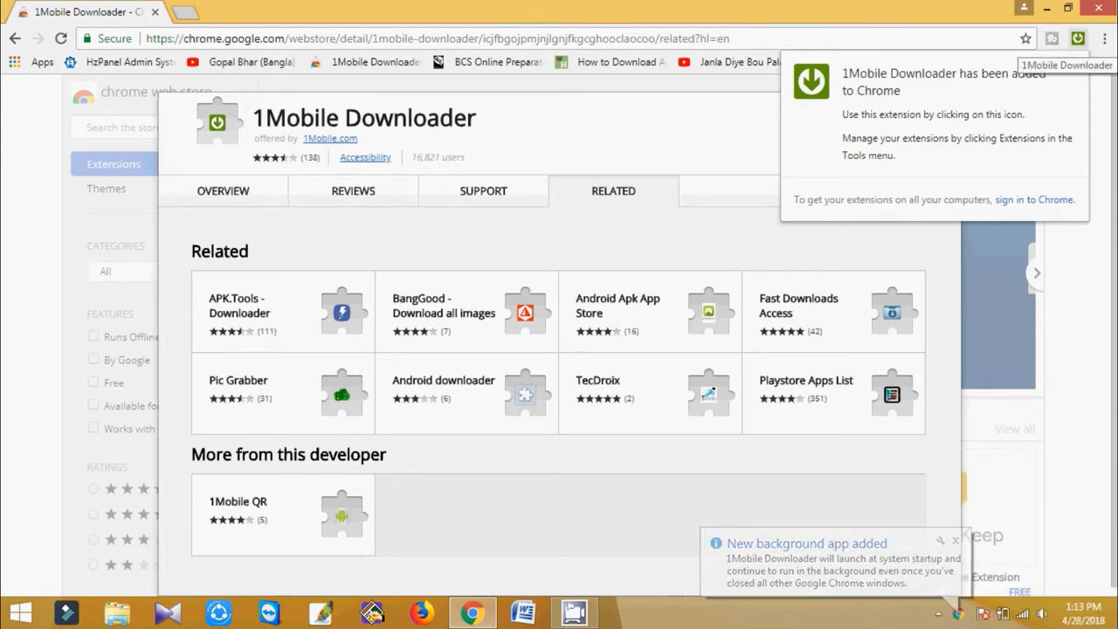
{"action": "left_click", "coordinate": [1075, 38]}
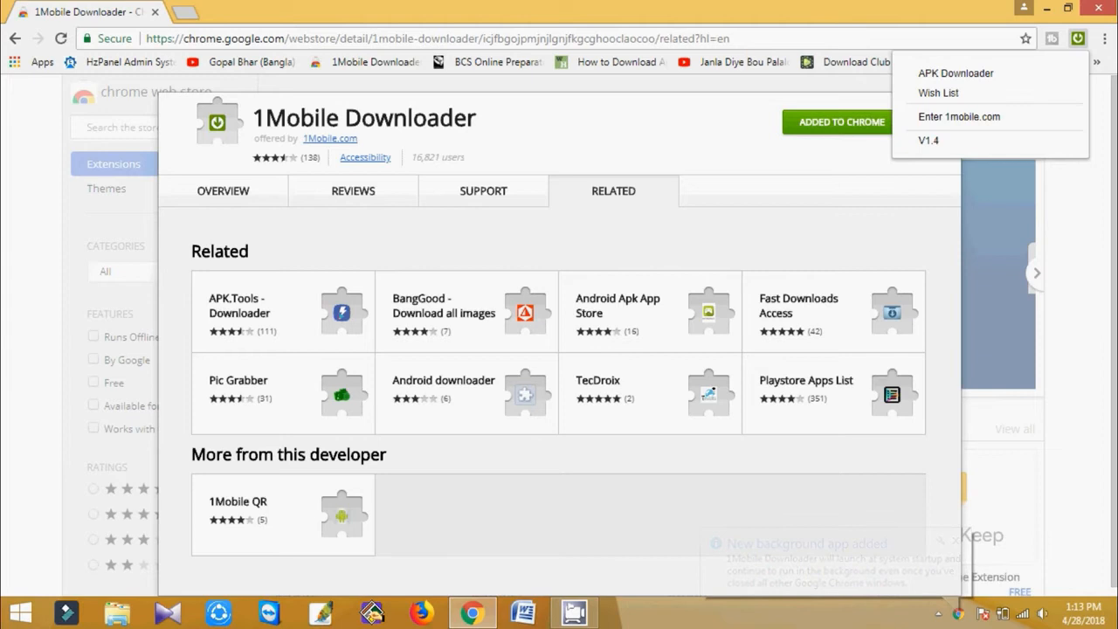
{"action": "left_click", "coordinate": [188, 14]}
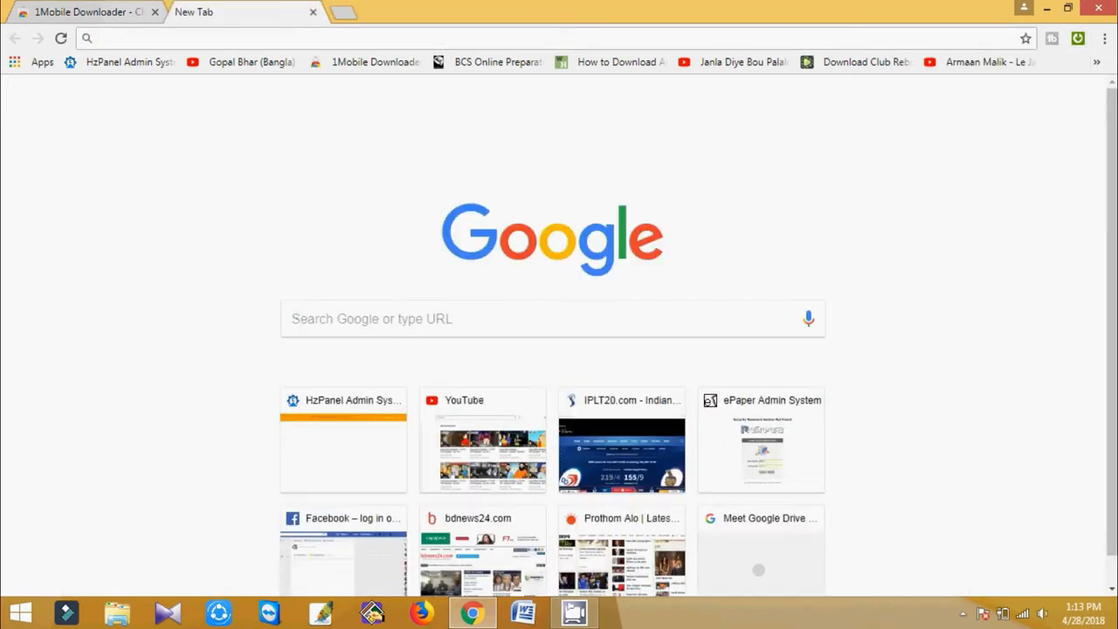
Close the Web Store tab and search 'google play' to reach play.google.com apps.
{"action": "left_click", "coordinate": [154, 14]}
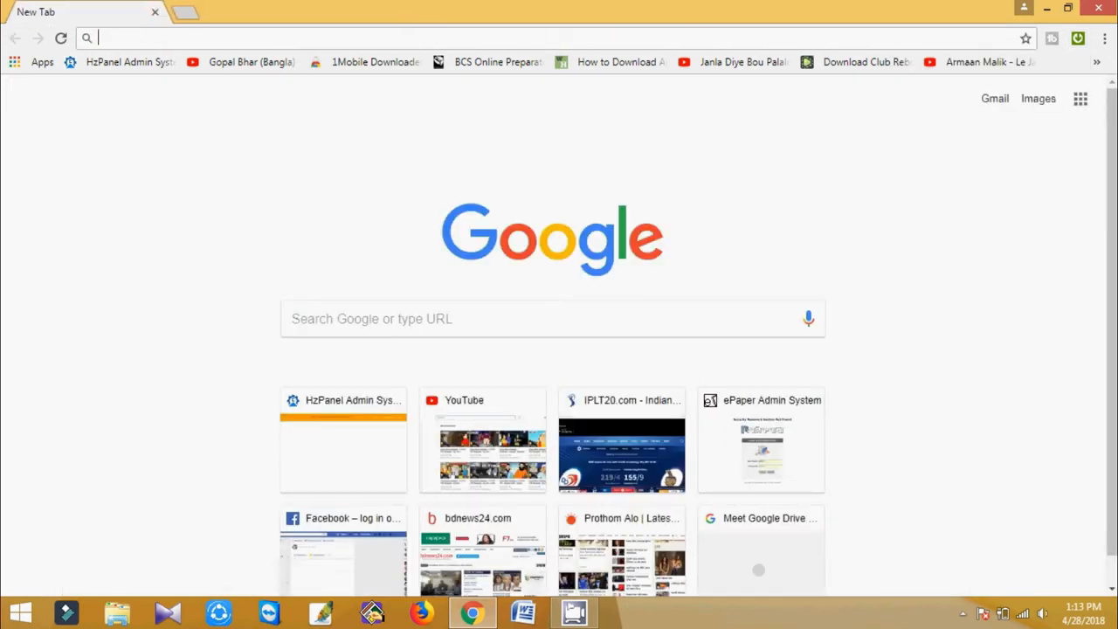
{"action": "mouse_move", "coordinate": [179, 16]}
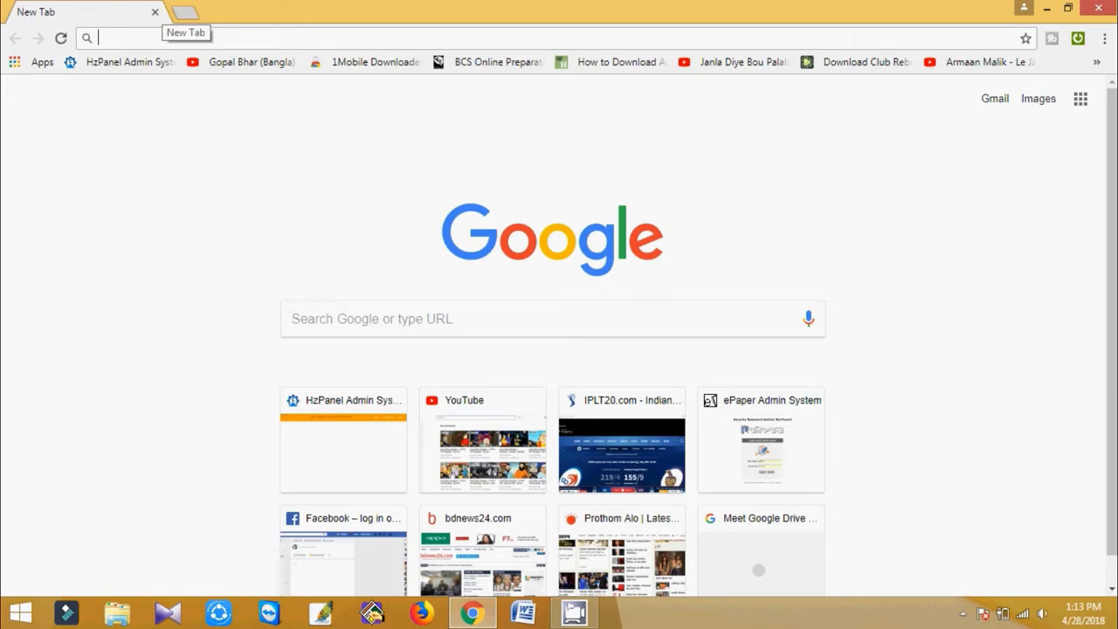
{"action": "type", "text": "google.com/store?hl=en&tab=w8"}
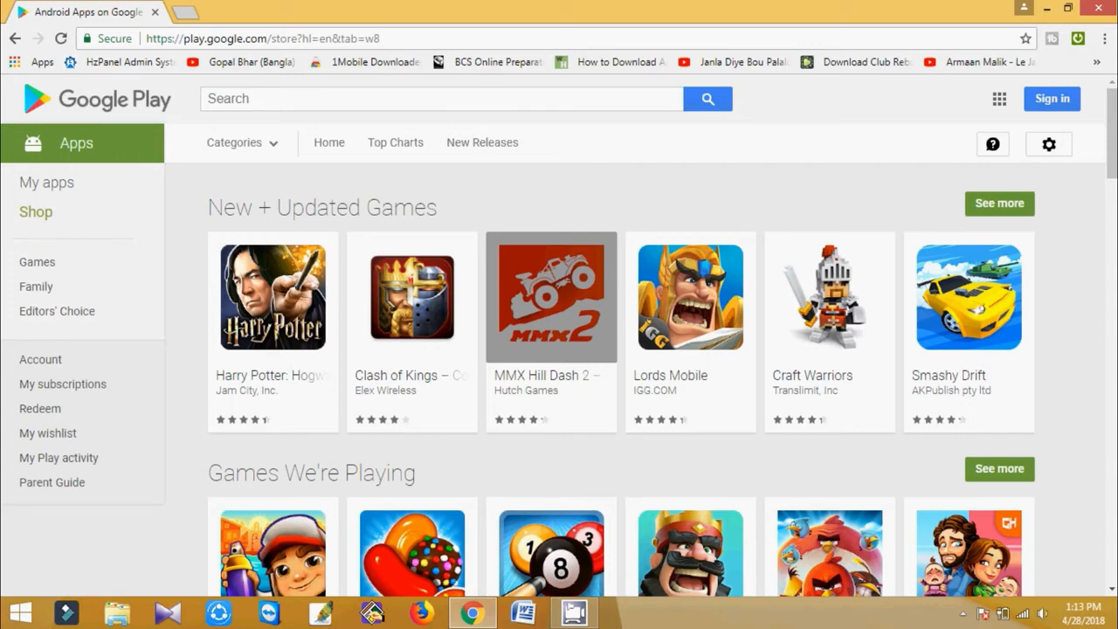
Open the Harry Potter: Hogwarts Mystery app page, then the 1Mobile APK Downloader page.
{"action": "scroll", "scroll_direction": "down", "scroll_amount": 3}
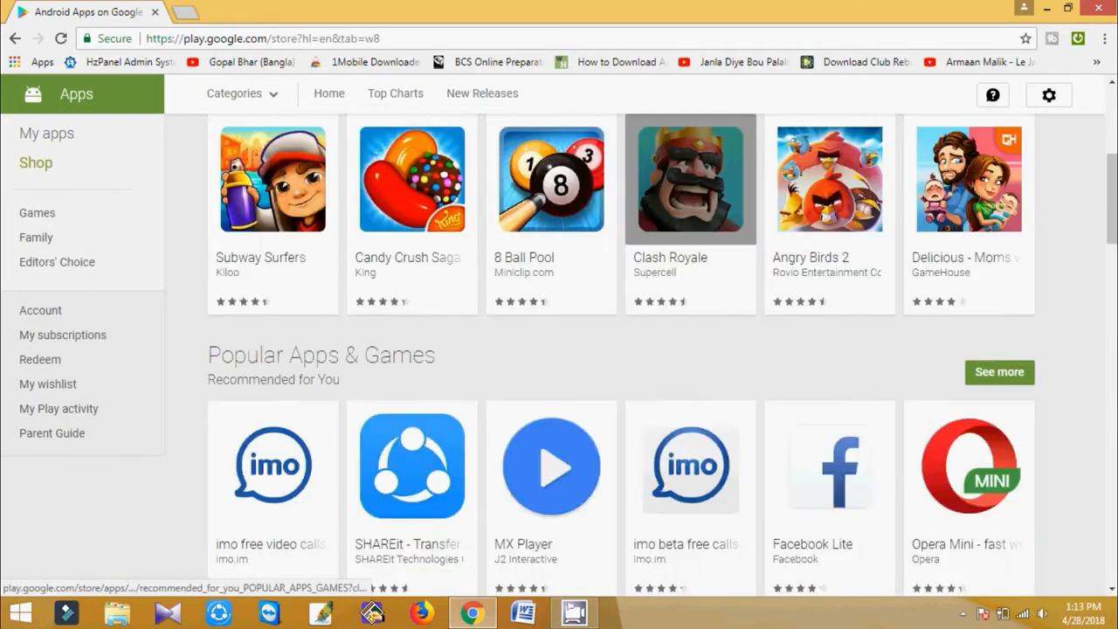
{"action": "scroll", "scroll_direction": "up", "scroll_amount": 3}
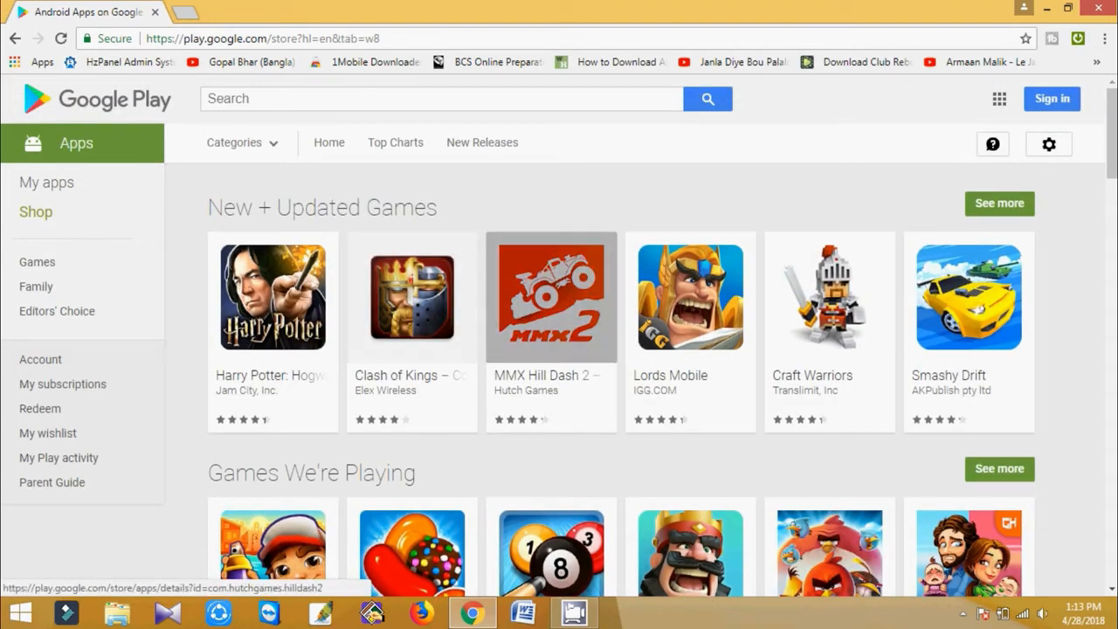
{"action": "left_click", "coordinate": [271, 297]}
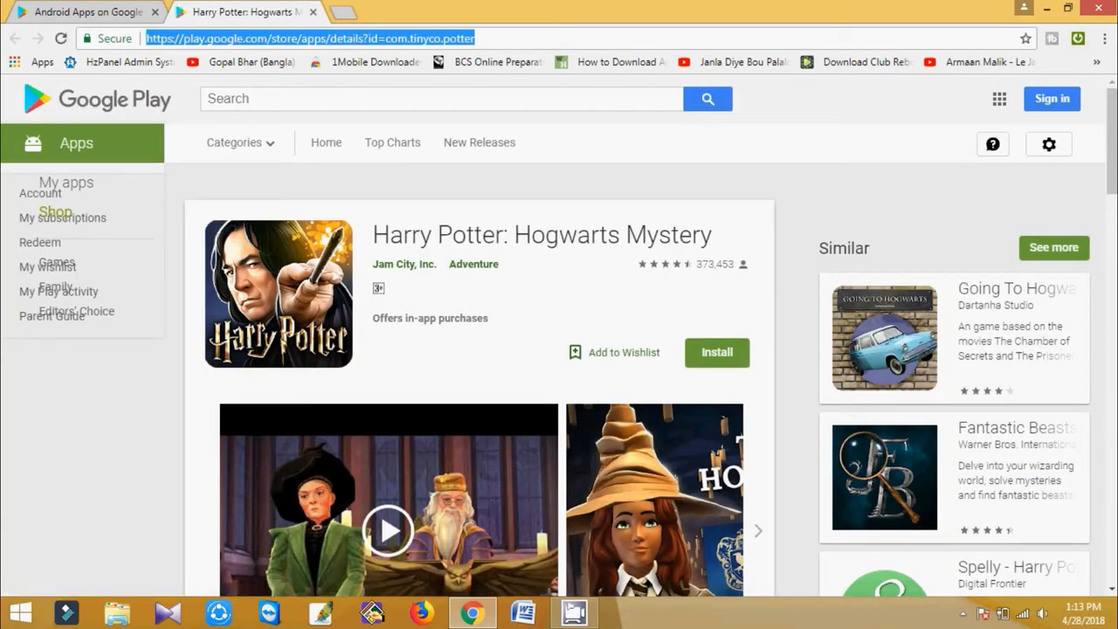
{"action": "left_click", "coordinate": [1076, 39]}
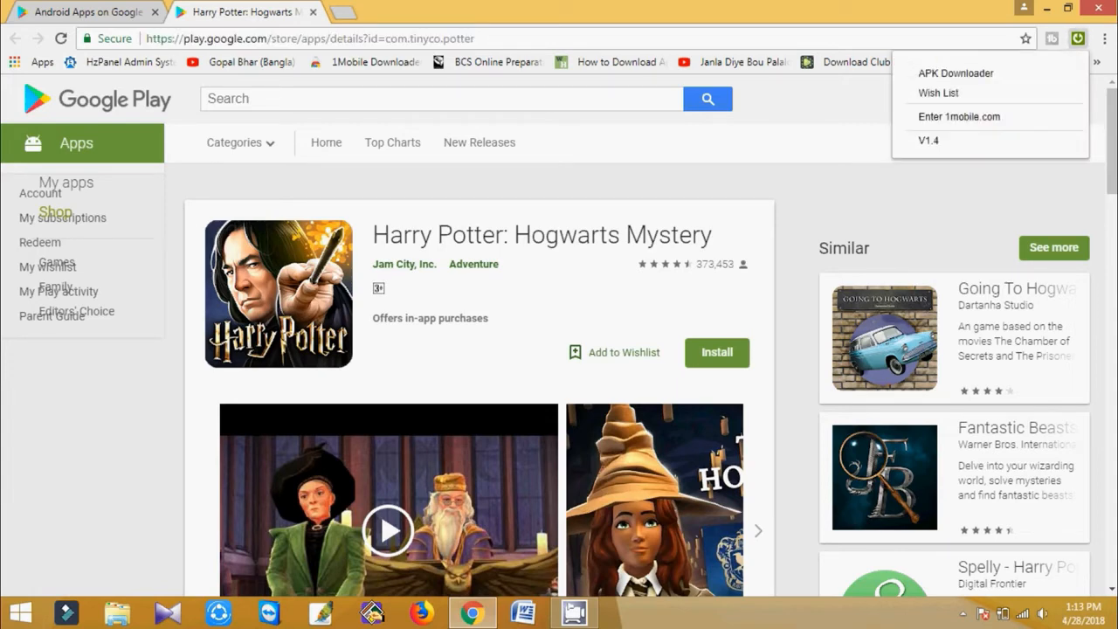
{"action": "left_click", "coordinate": [947, 73]}
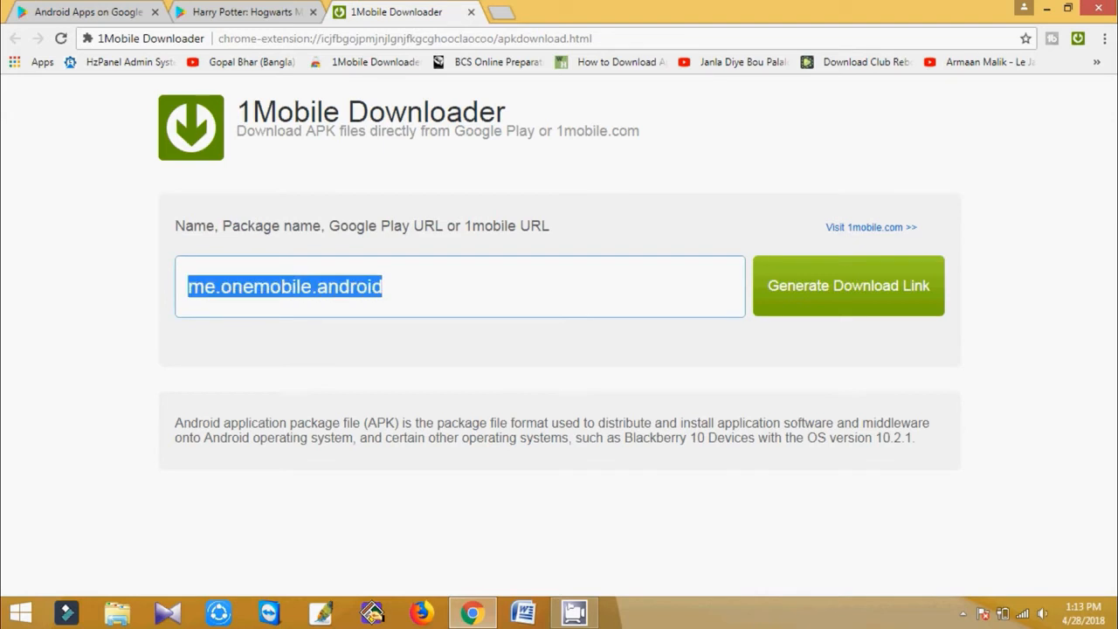
{"action": "key", "text": "Delete"}
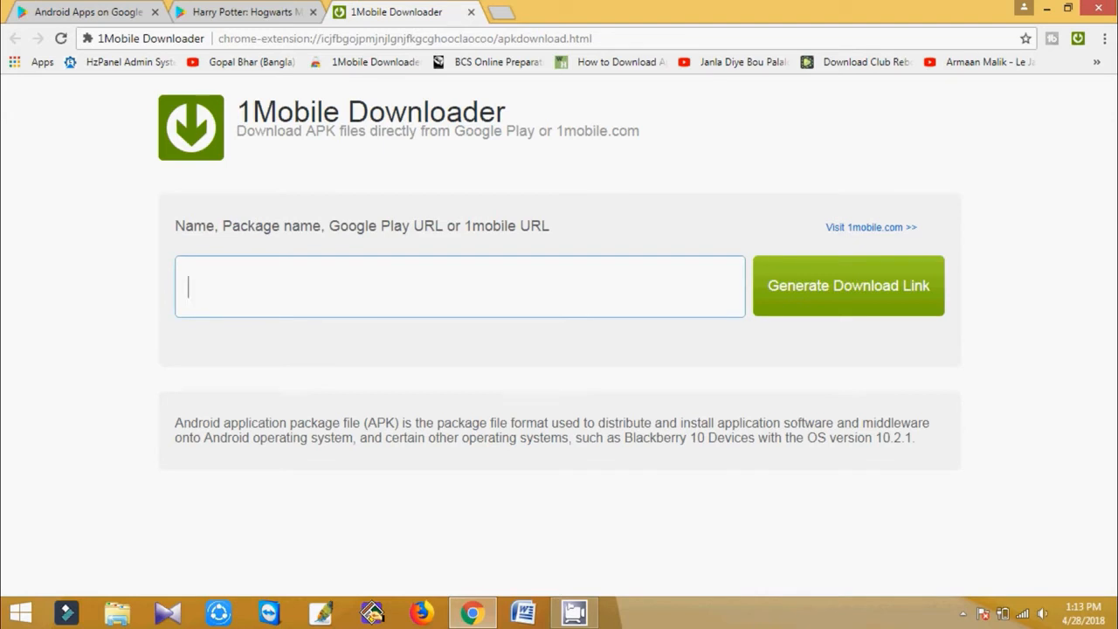
{"action": "left_click", "coordinate": [244, 13]}
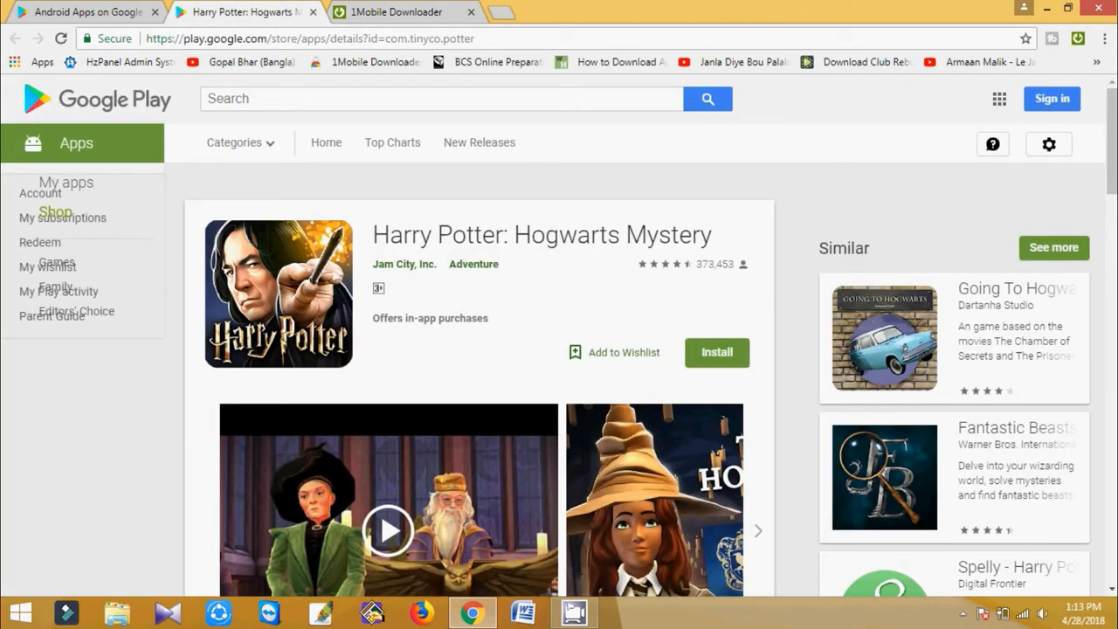
{"action": "left_click", "coordinate": [396, 11]}
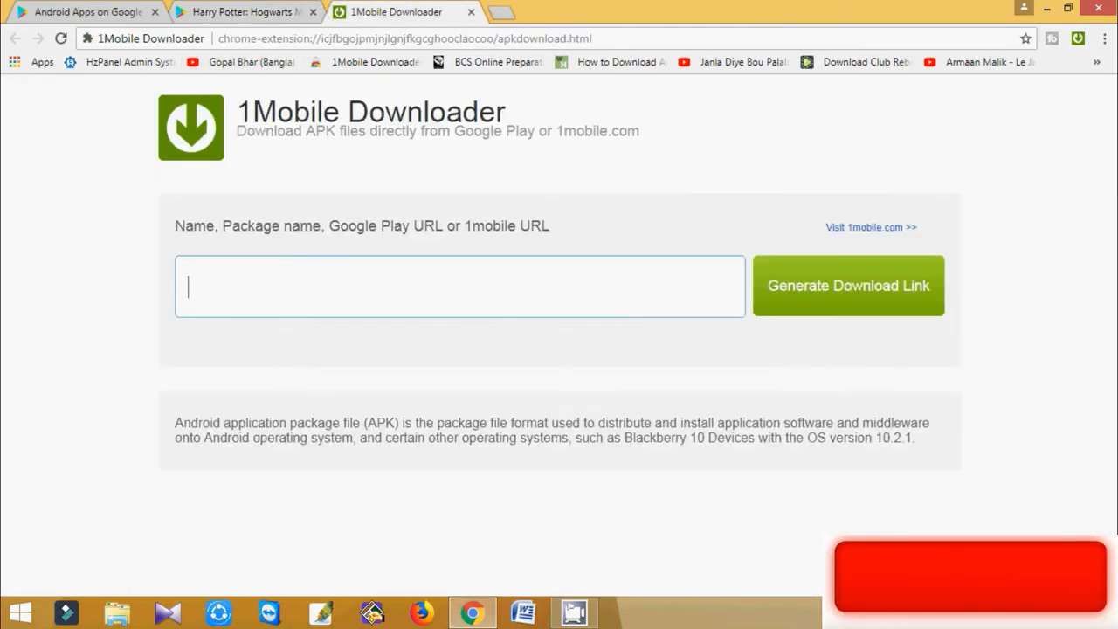
{"action": "type", "text": "https://play.google.com/store/apps/details?id=com.tinyco.potter"}
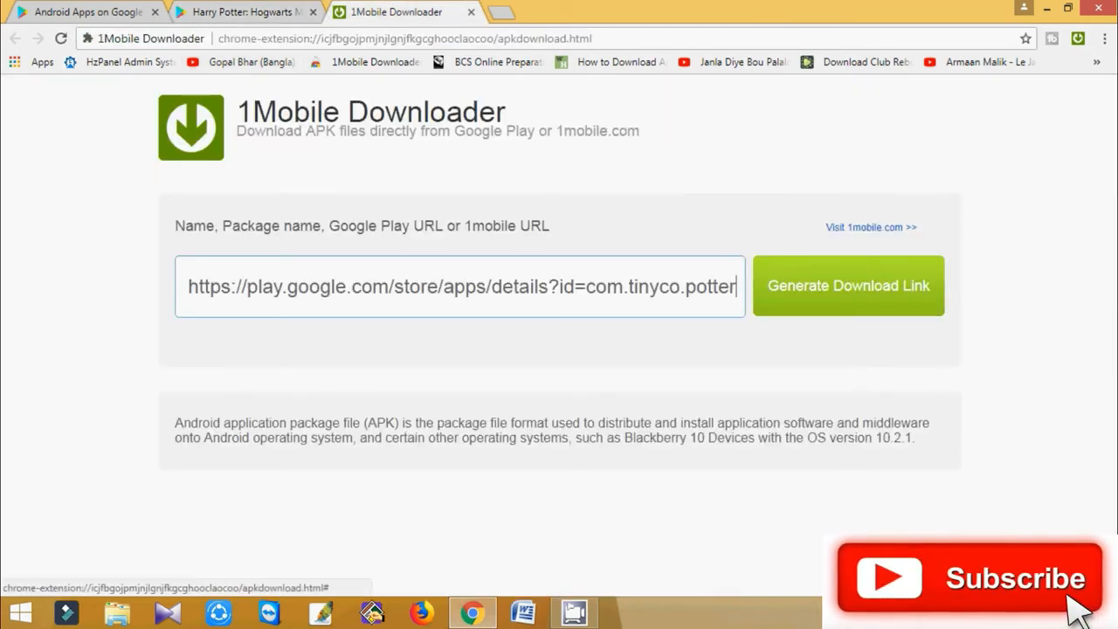
{"action": "left_click", "coordinate": [848, 286]}
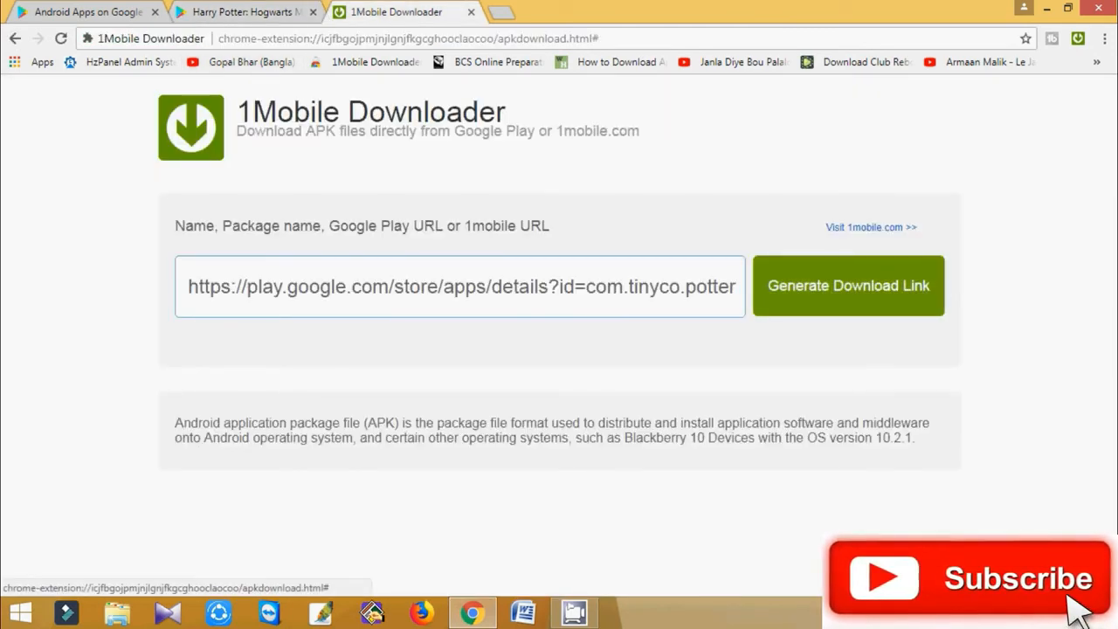
Generate the download link and start downloading the com.tinyco.potter APK.
{"action": "left_click", "coordinate": [848, 286]}
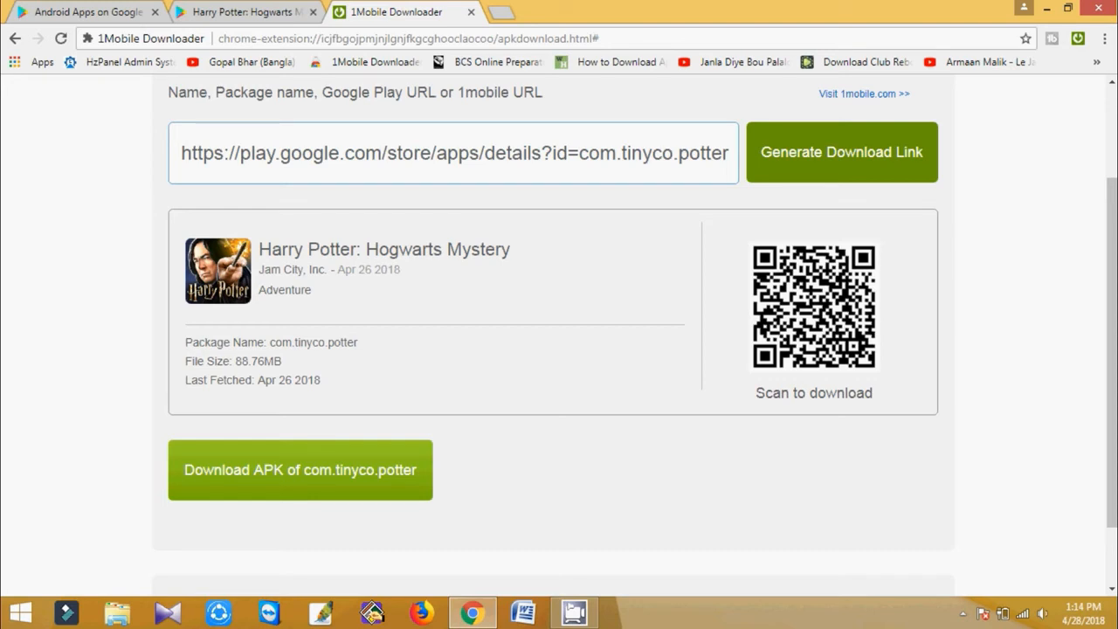
{"action": "scroll", "scroll_direction": "down", "scroll_amount": 3}
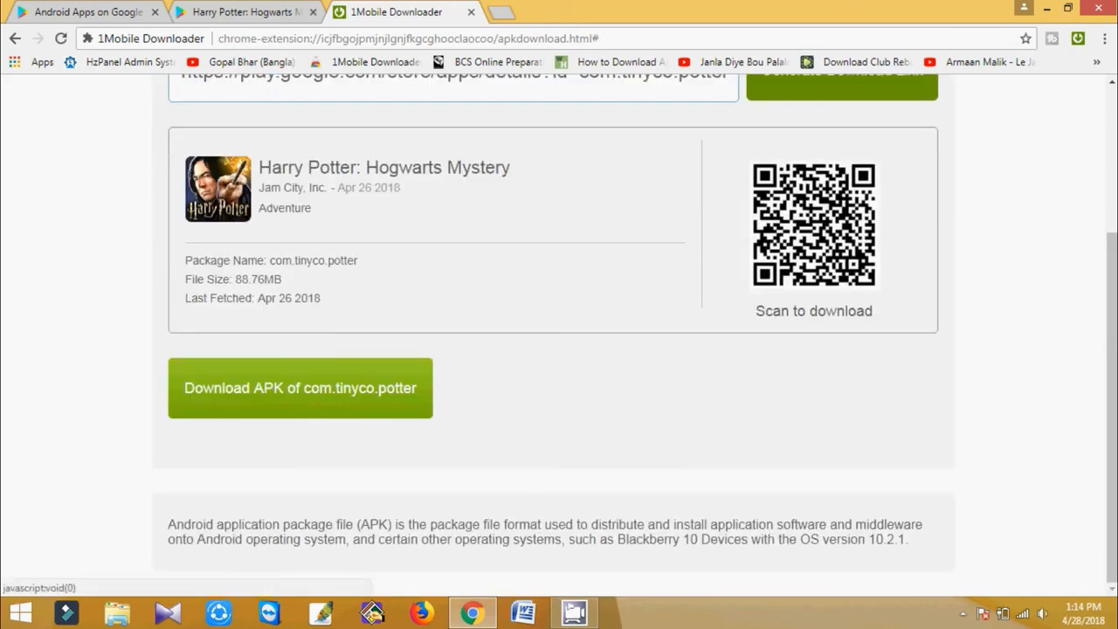
{"action": "left_click", "coordinate": [300, 388]}
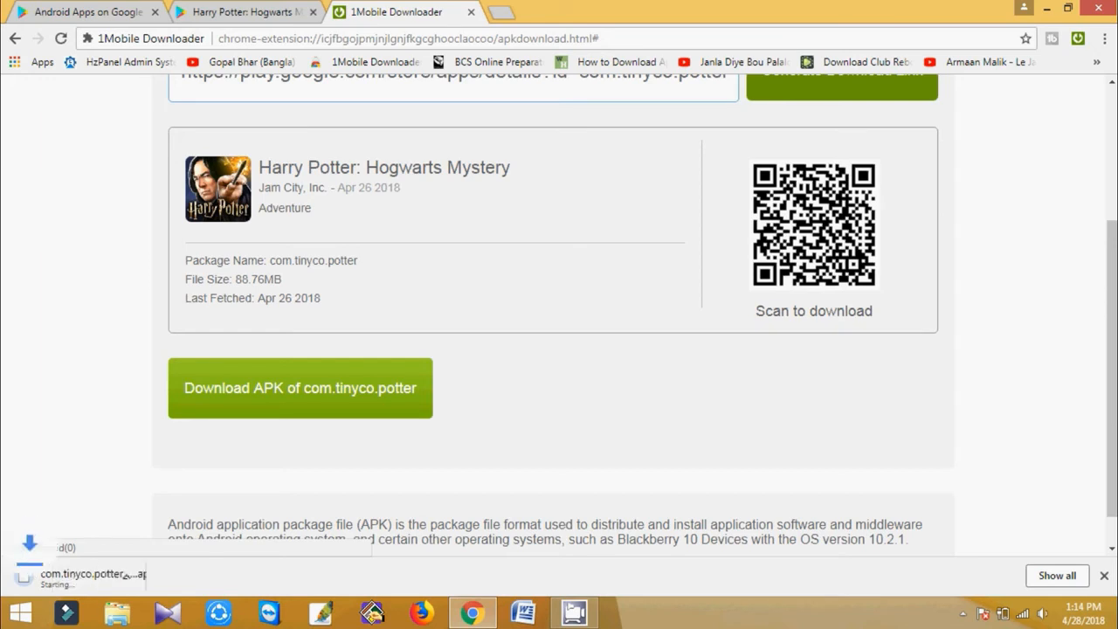